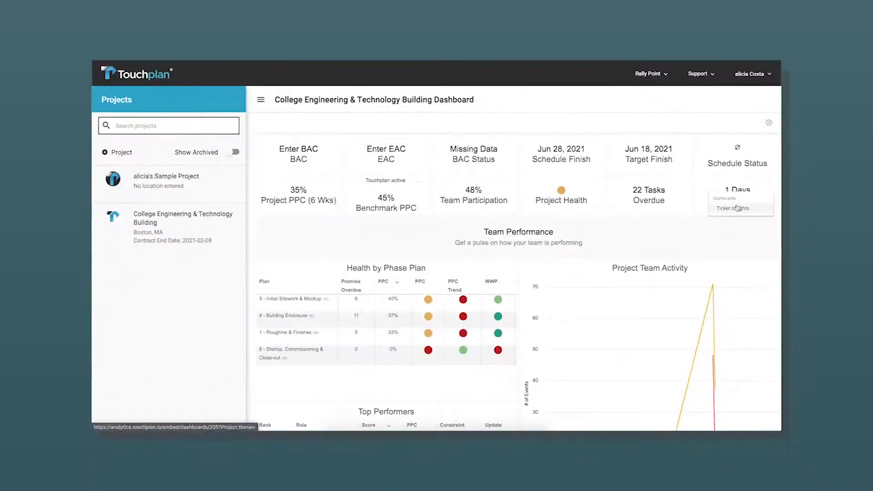
# View the Ticket Insights drill-down from the 1 Days Constraints tile, then return to the dashboard.
pyautogui.click(732, 208)
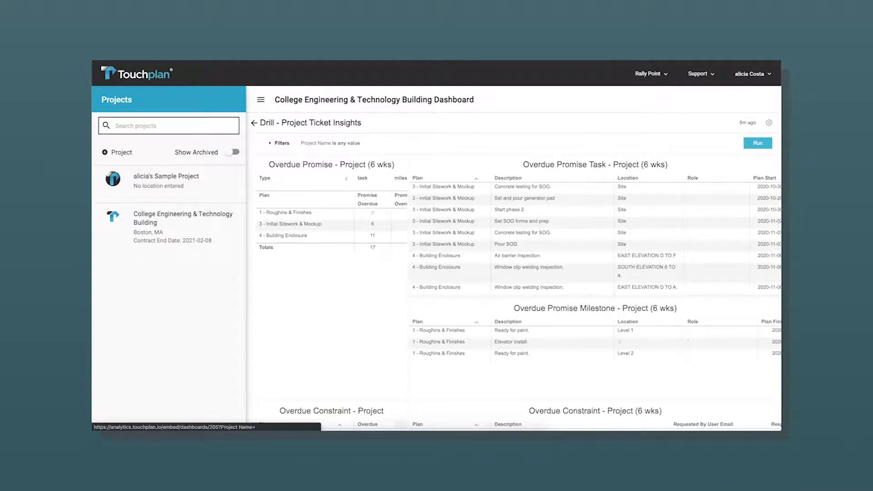
pyautogui.click(255, 122)
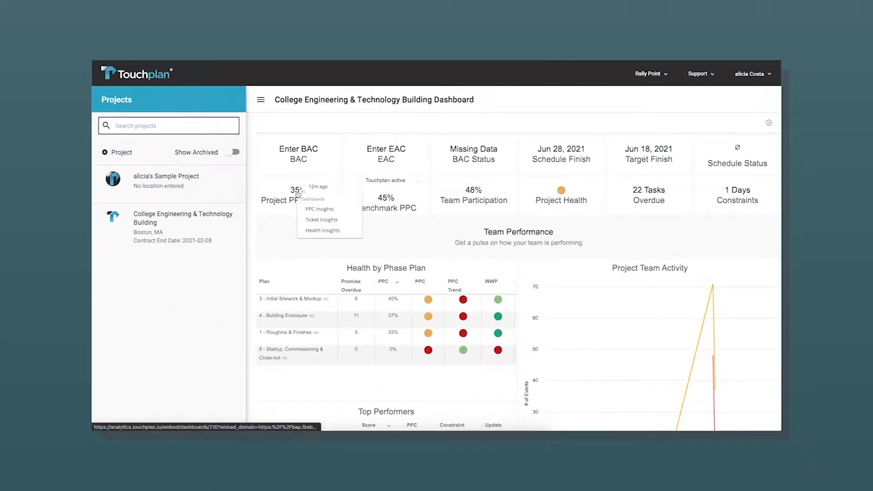
# Launch the PPC Insights drill-down from the Project PPC tile.
pyautogui.click(319, 209)
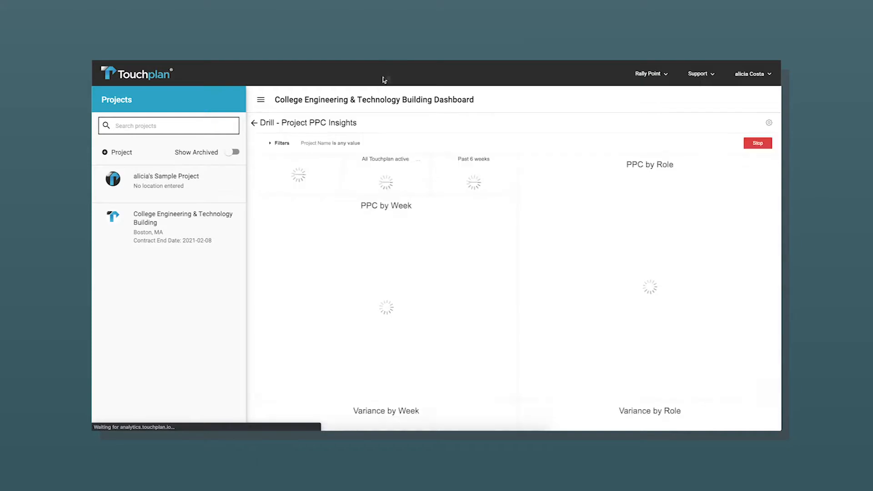